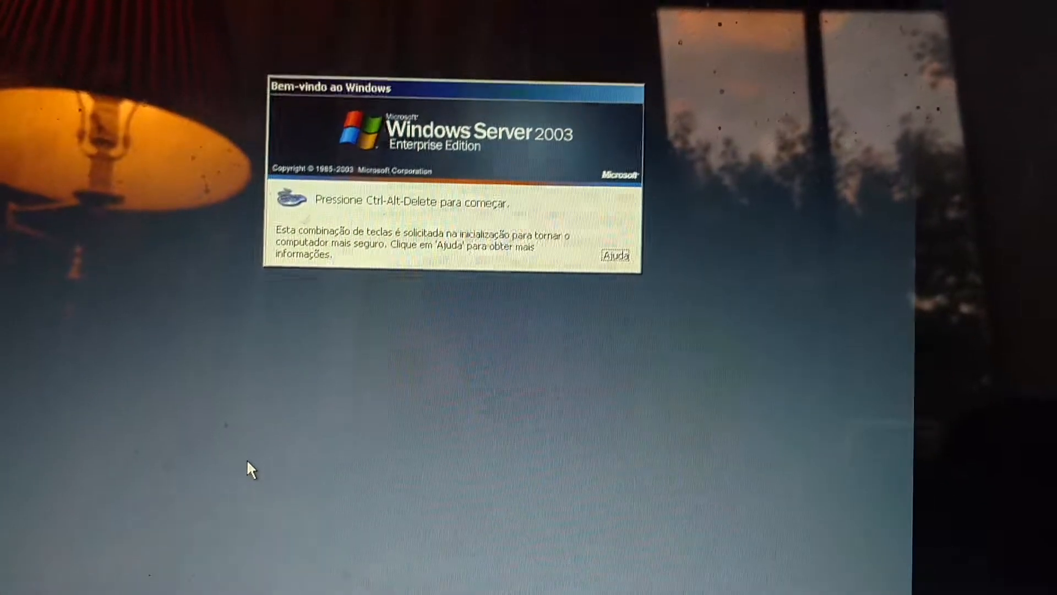
- Log on to the server as Administrador from the Ctrl+Alt+Delete logon prompt
key(ctrl+alt+delete)
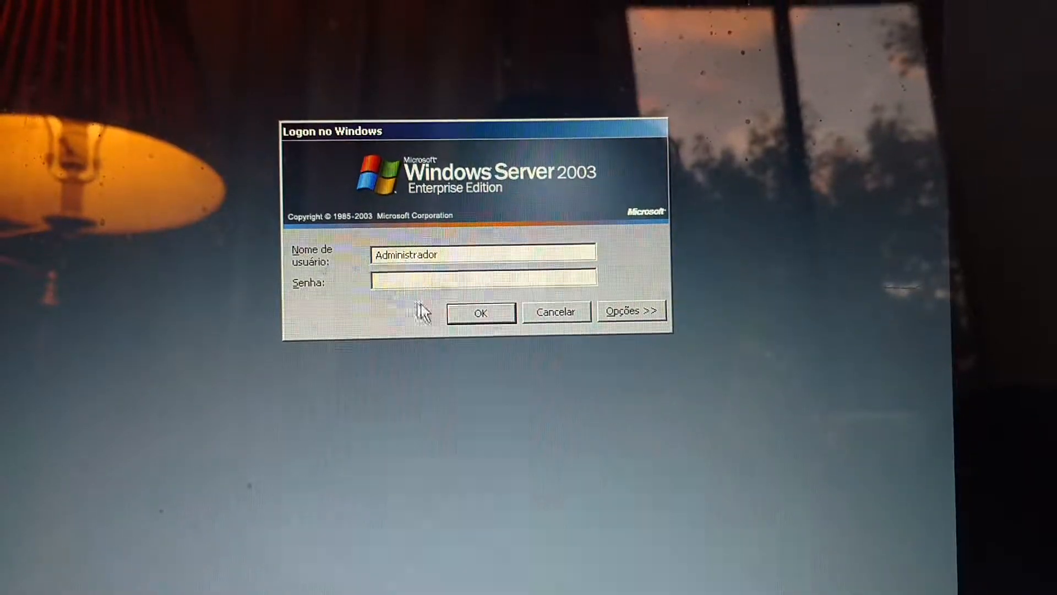
click(480, 312)
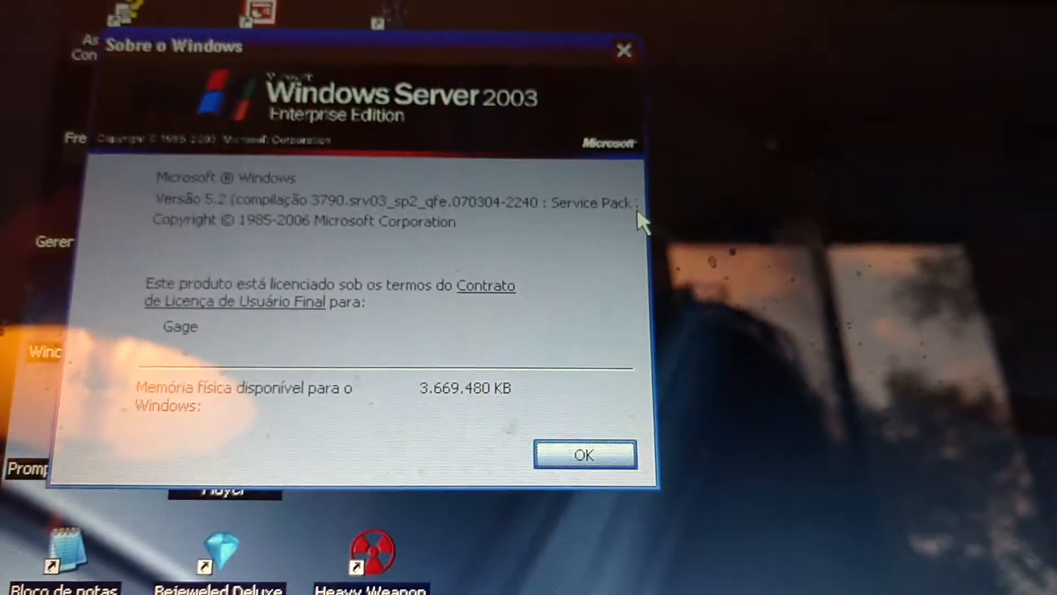
click(584, 455)
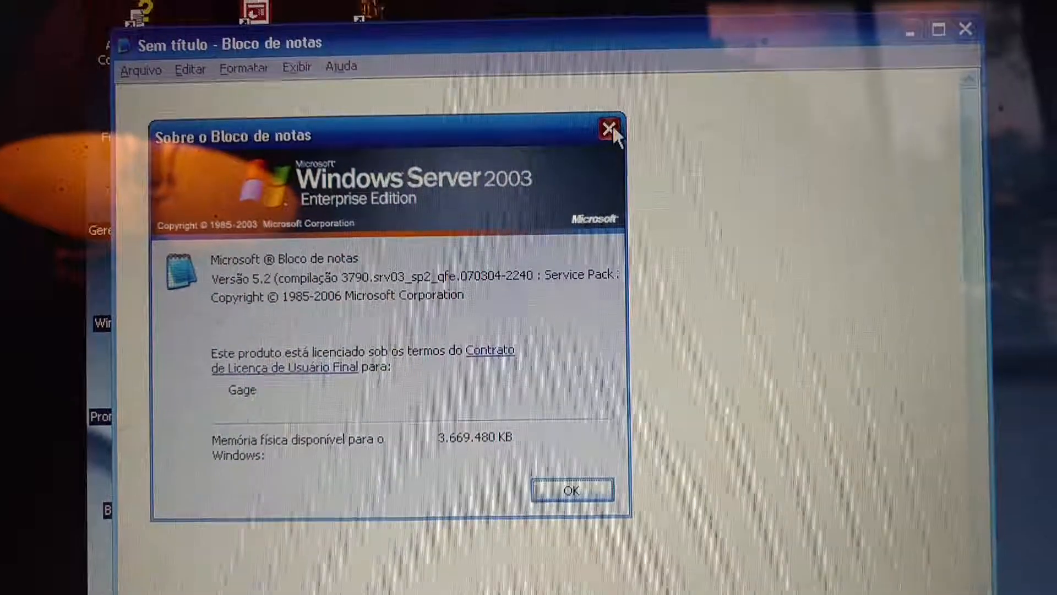
- Dismiss Notepad's About dialog and return to the desktop
click(608, 127)
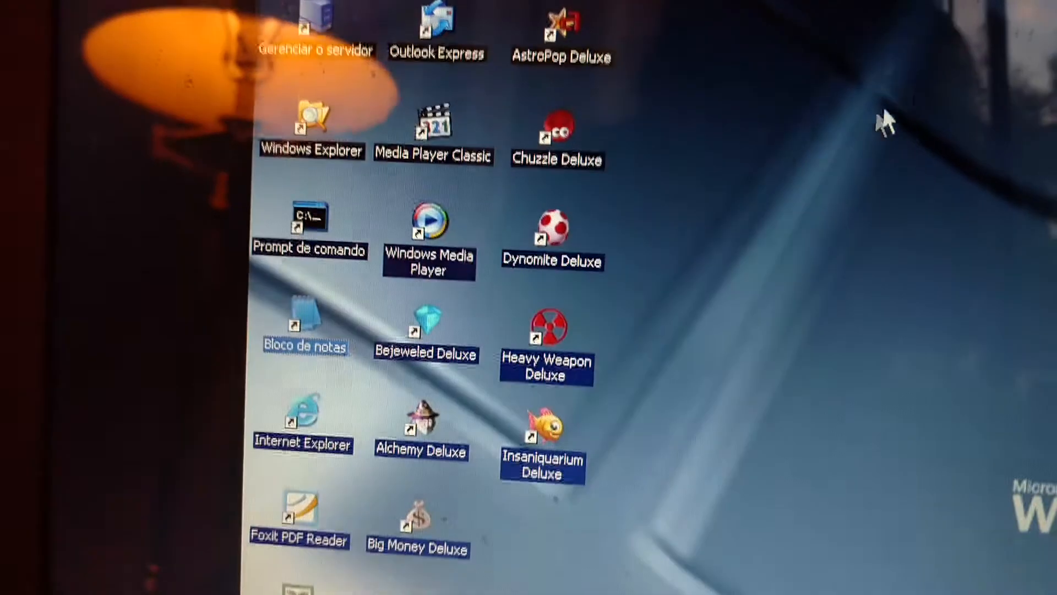
scroll(down, 3)
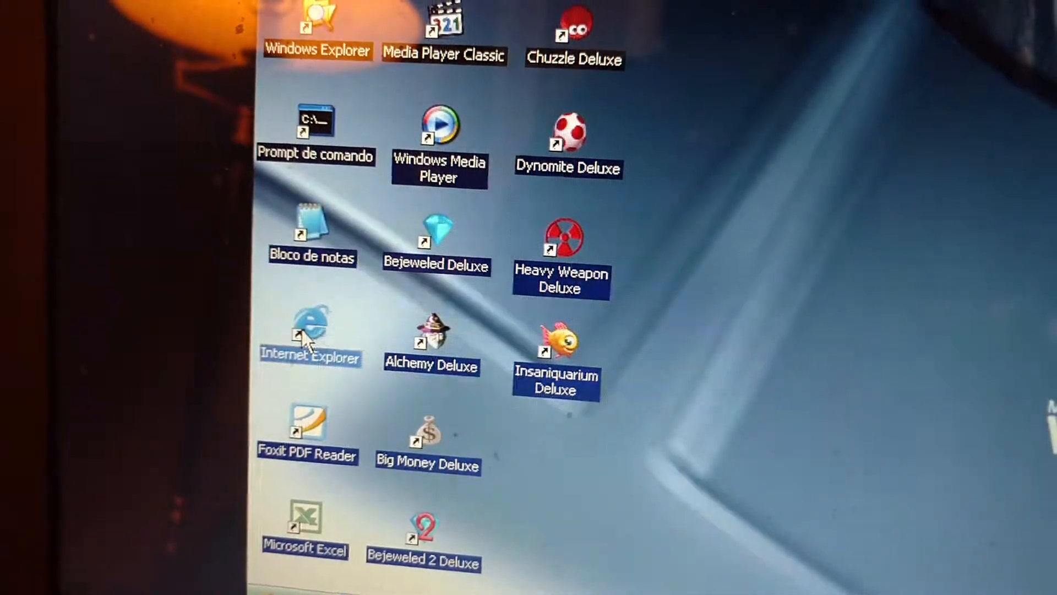
double_click(311, 333)
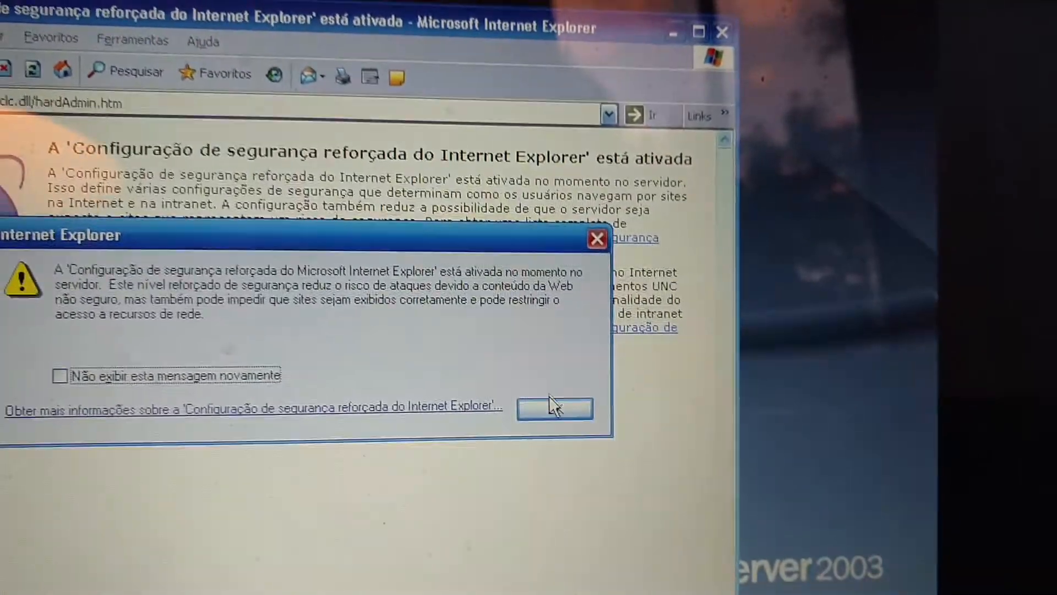
click(554, 408)
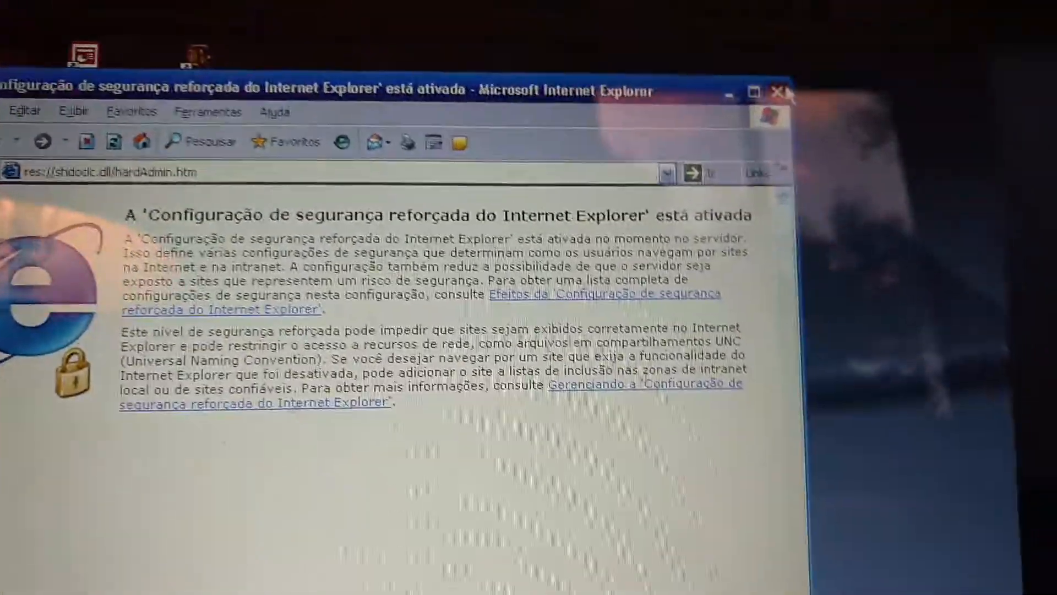
click(779, 92)
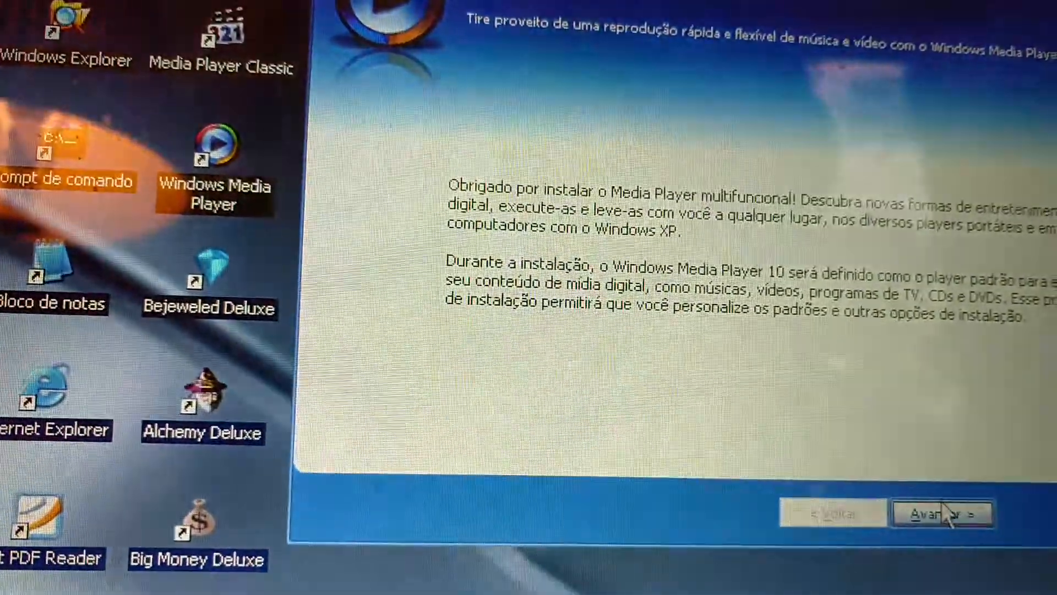
- Finish the Media Player 10 first-run wizard, reviewing the Mais opções shortcut settings
click(942, 513)
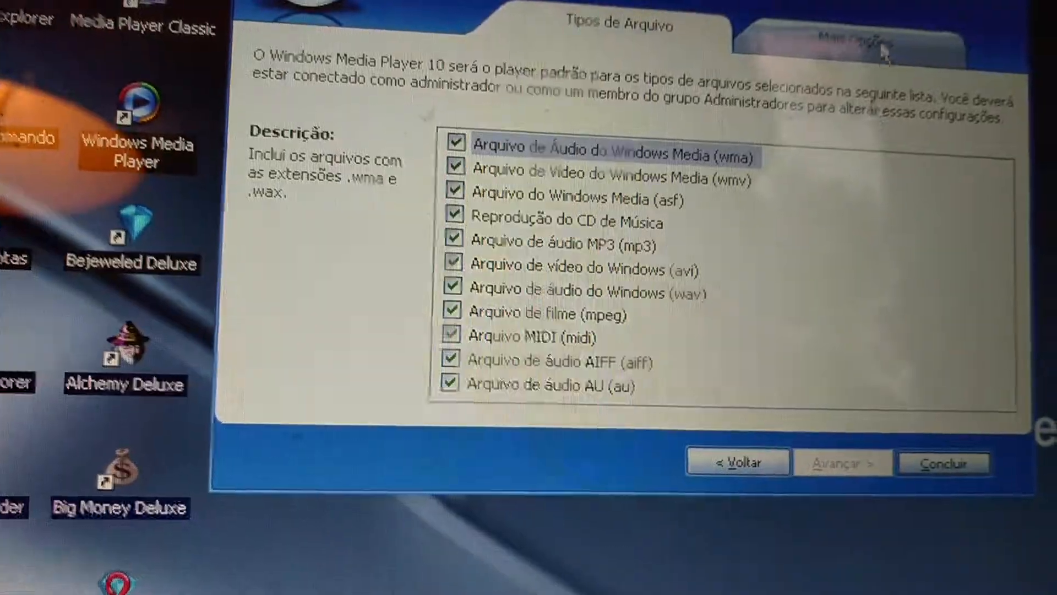
click(836, 41)
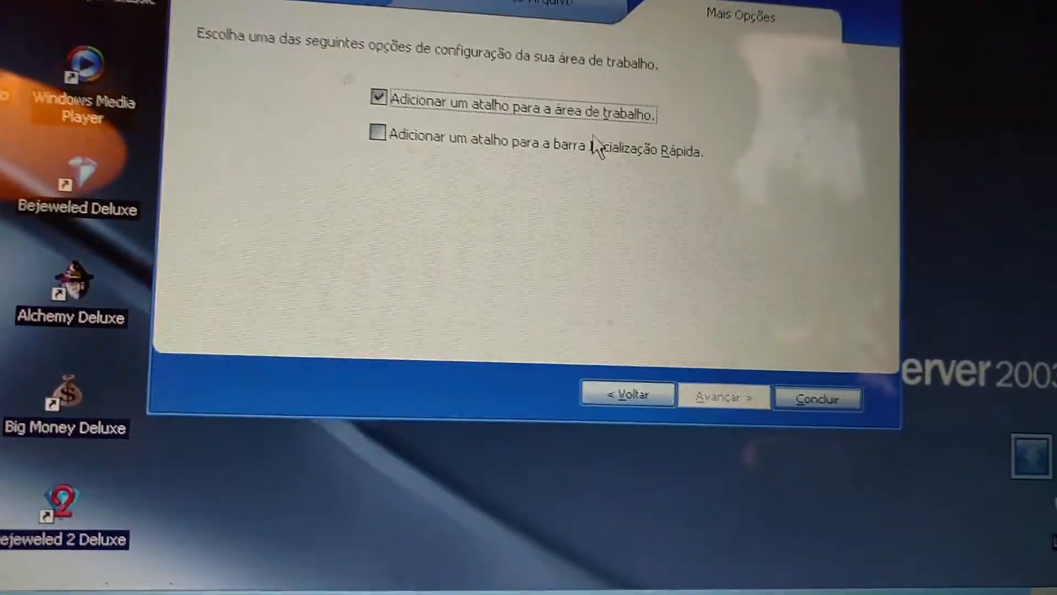
click(816, 398)
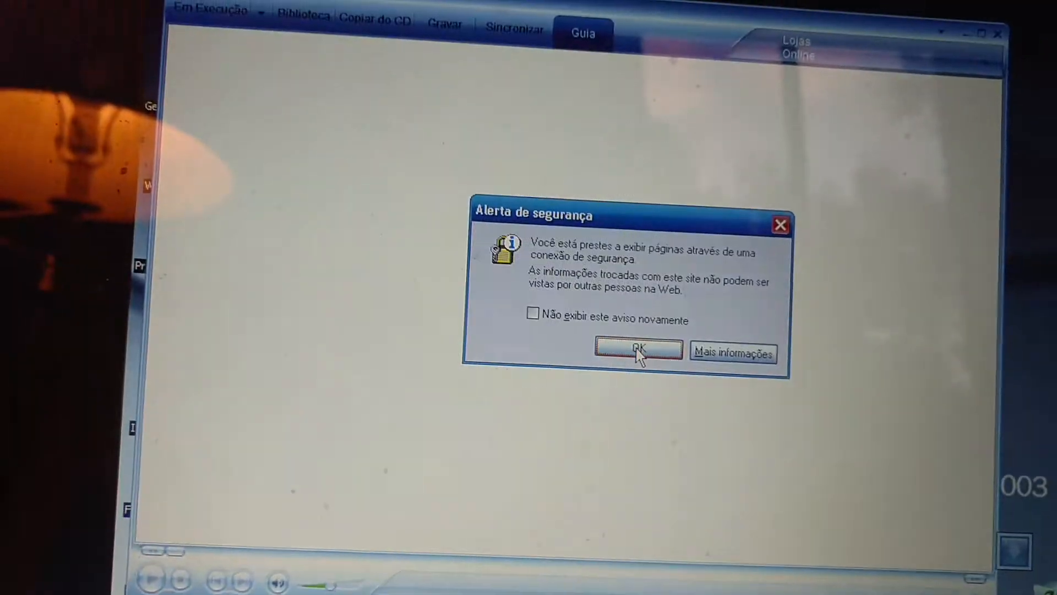
- Accept the secure-connection alert and dismiss the About box showing version 10.00.00.3997
click(636, 348)
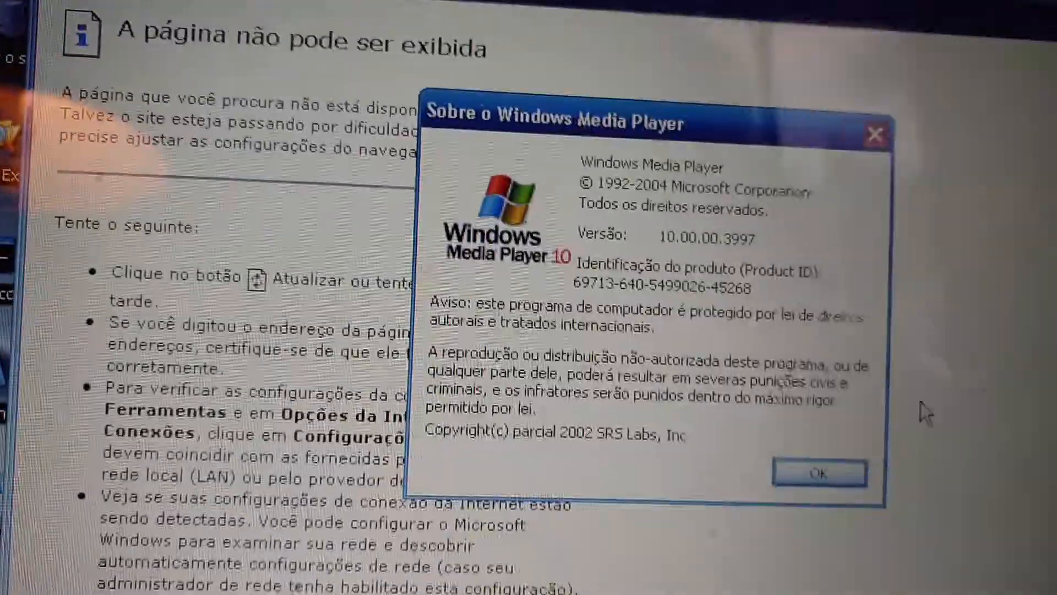
click(819, 472)
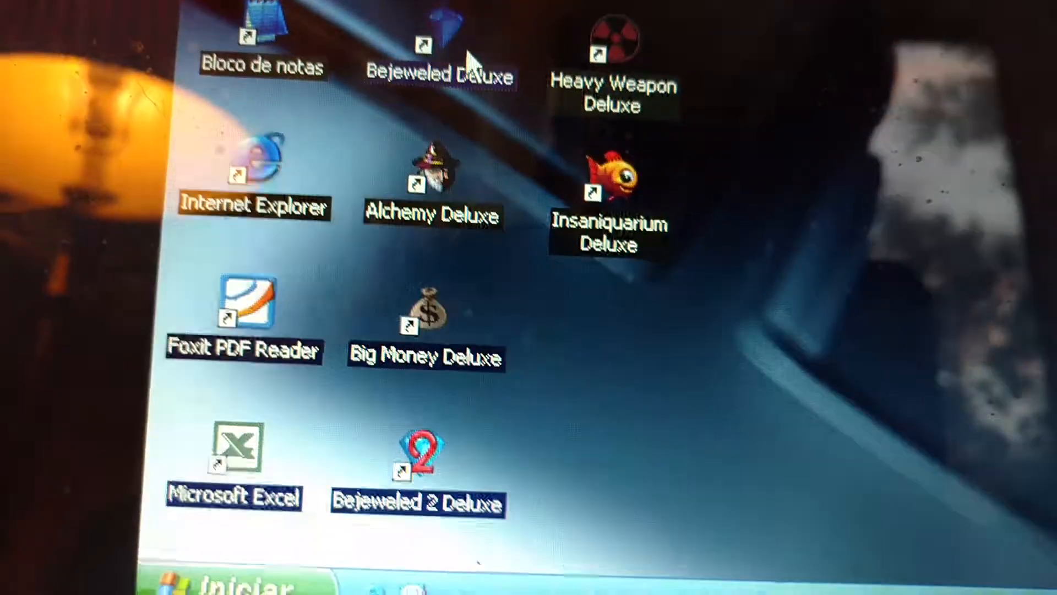
- Launch Bejeweled Deluxe 1.87 from the desktop and quit at its title screen
double_click(424, 48)
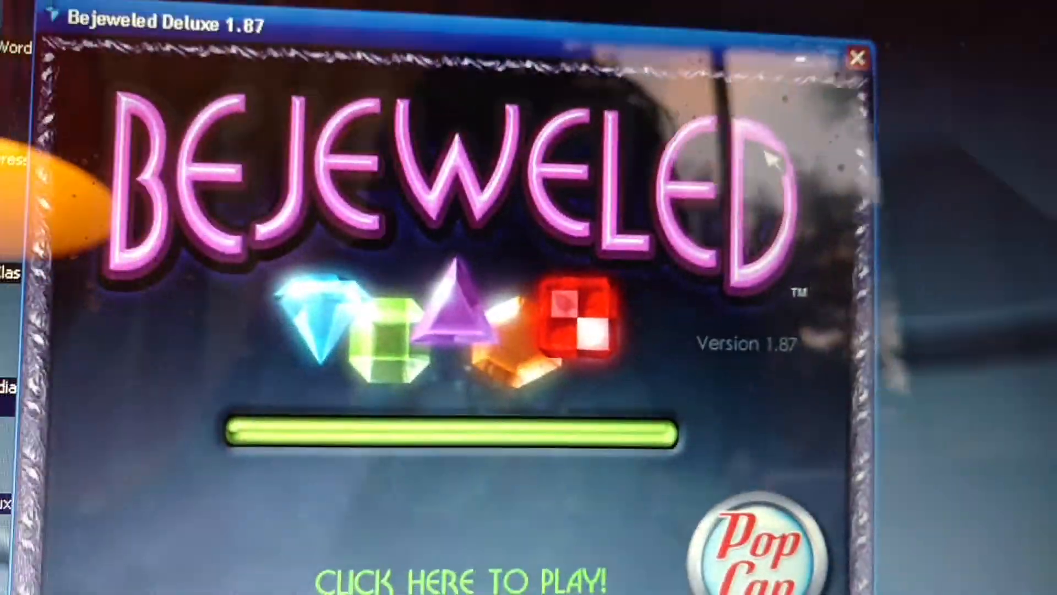
click(855, 54)
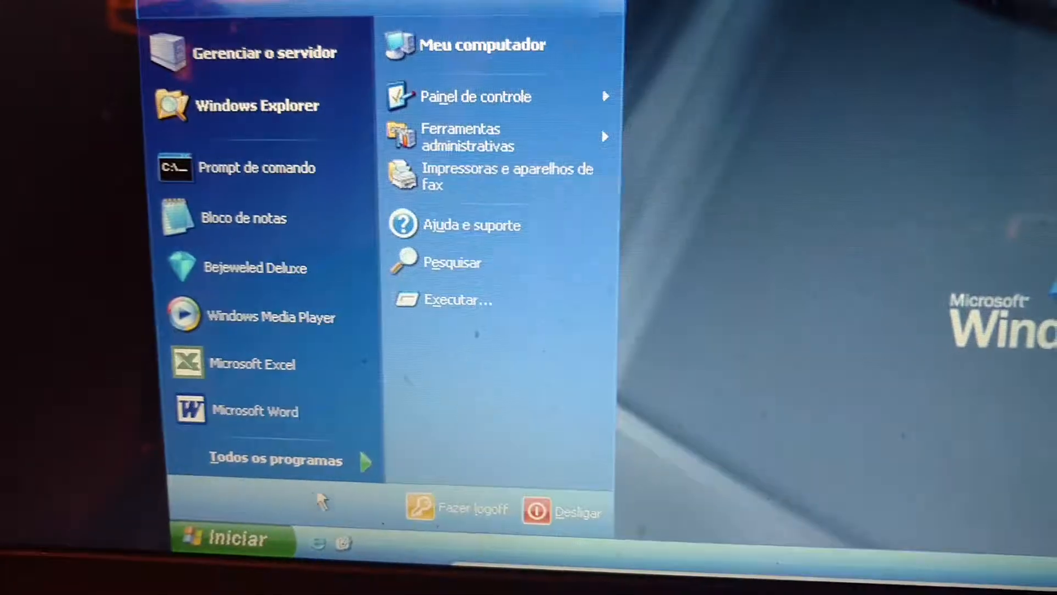
- Browse Todos os programas including QuickTime Alternative, then show the empty Inicializar folder
click(274, 460)
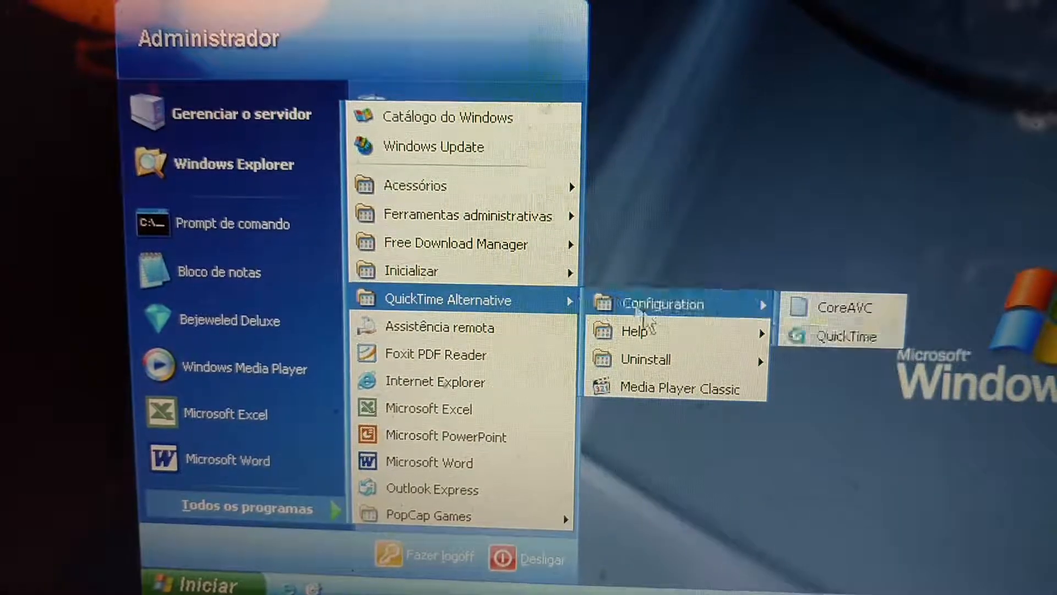
click(667, 389)
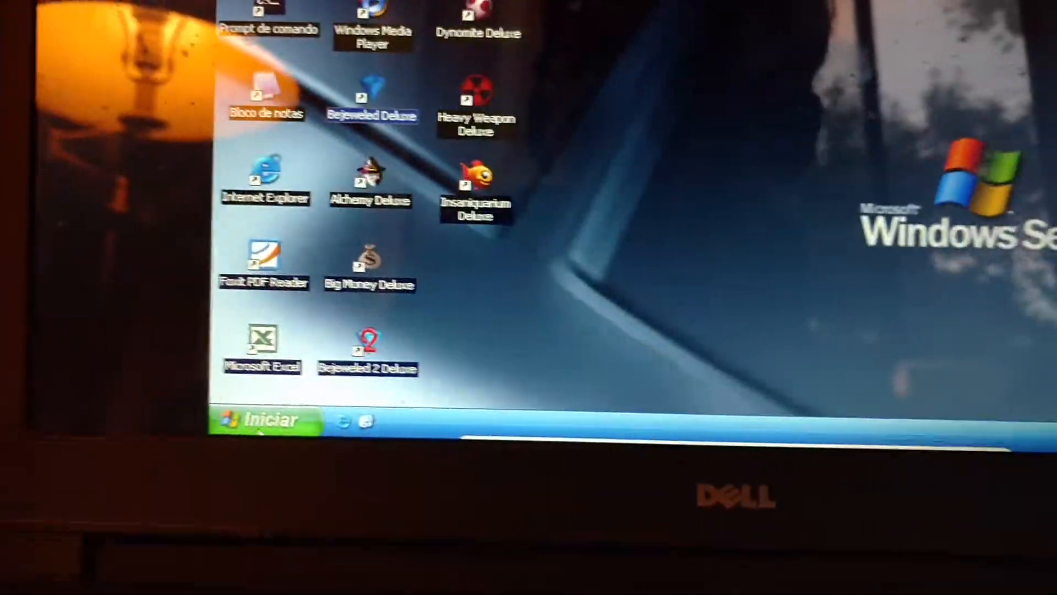
click(265, 420)
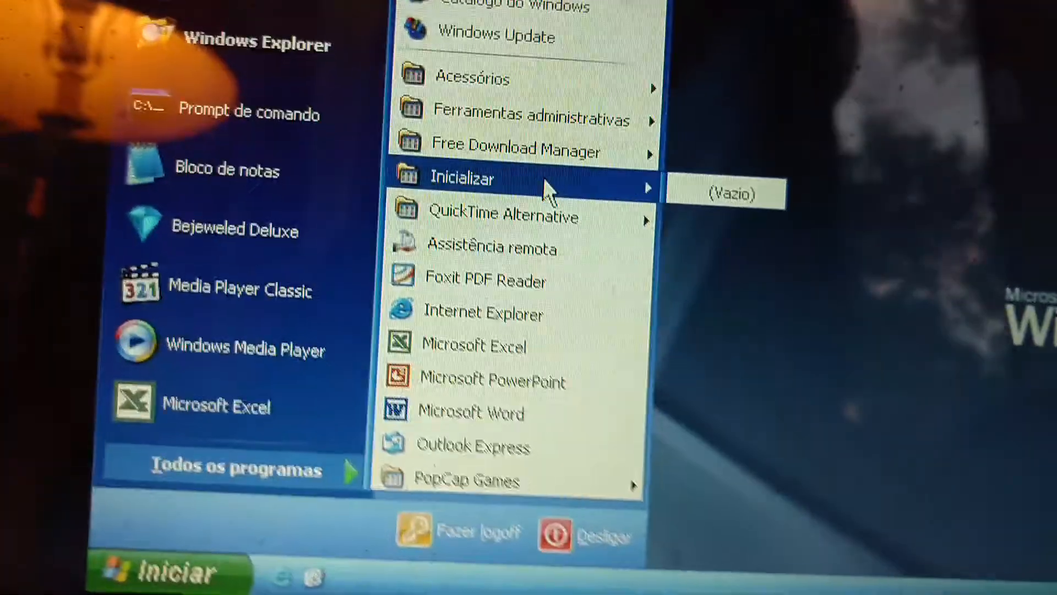